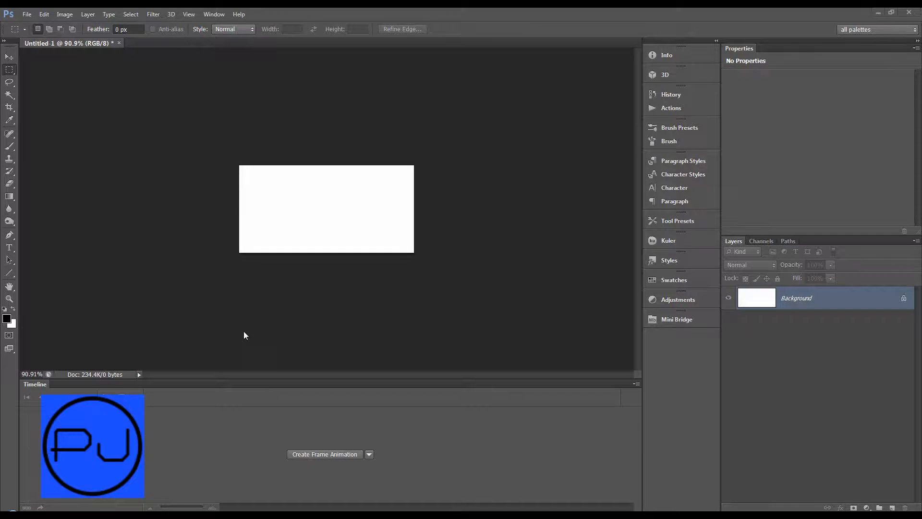
{"action": "mouse_move", "coordinate": [379, 240]}
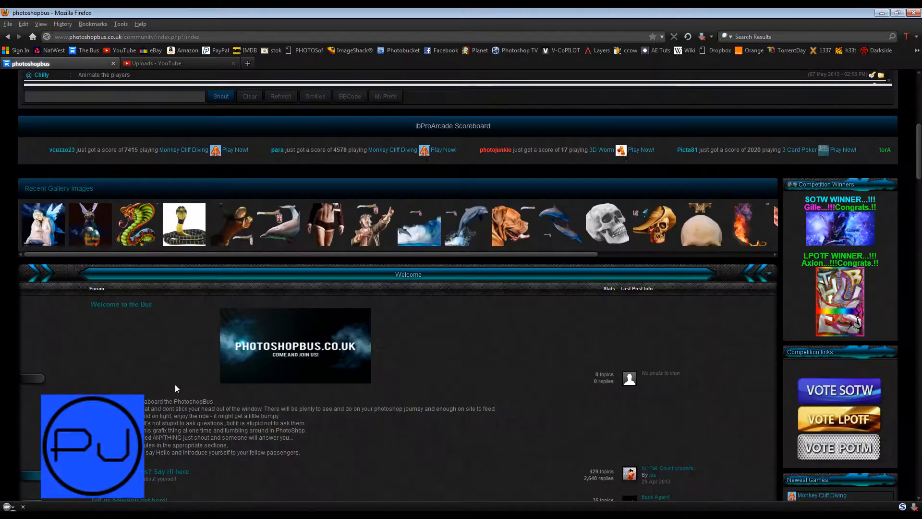
Scroll to the SOTW 126 Angels banner, view it enlarged to study its border, then close it.
{"action": "scroll", "scroll_direction": "down", "scroll_amount": 3}
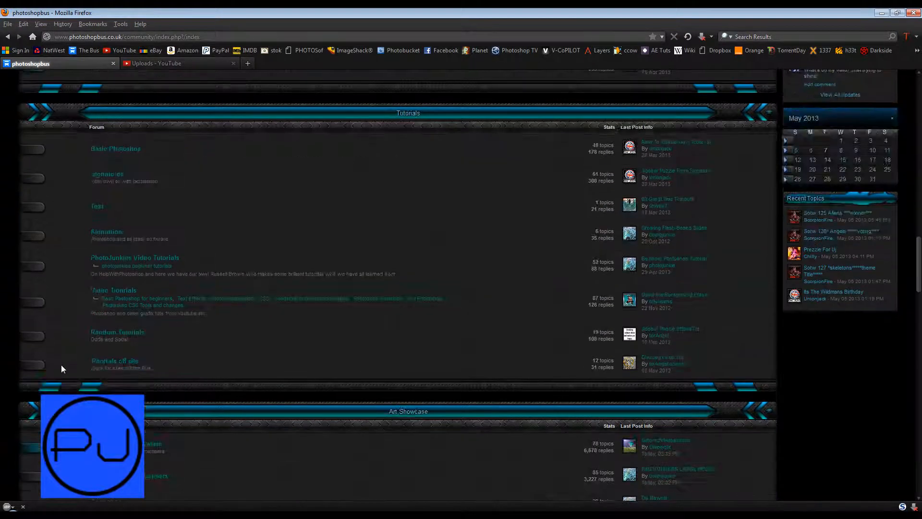
{"action": "scroll", "scroll_direction": "down", "scroll_amount": 3}
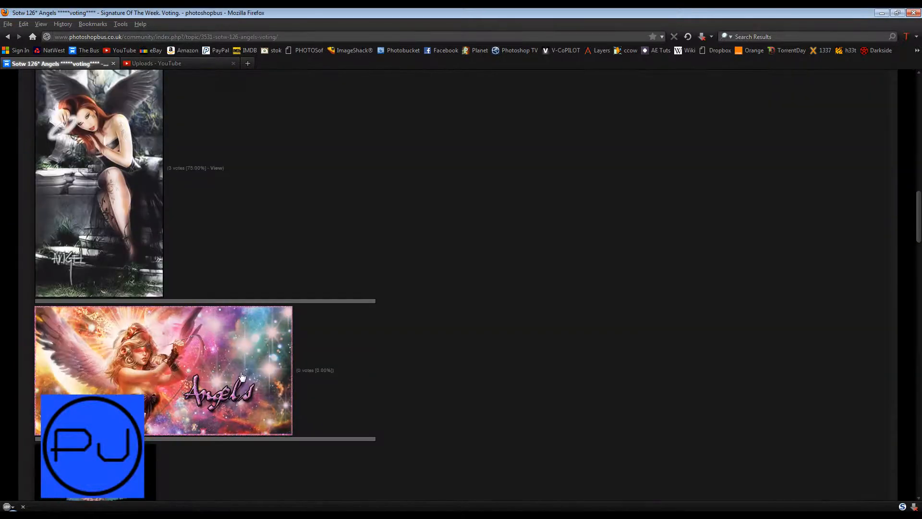
{"action": "left_click", "coordinate": [161, 369]}
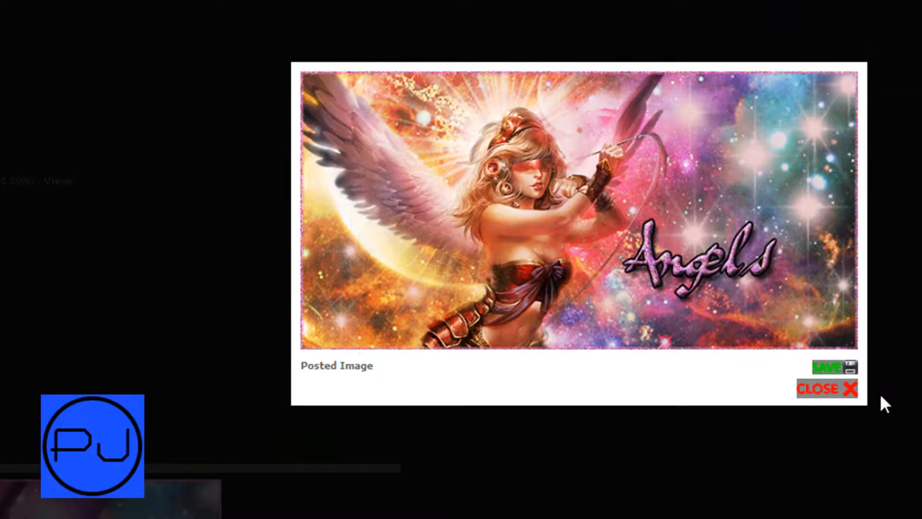
{"action": "left_click", "coordinate": [826, 390]}
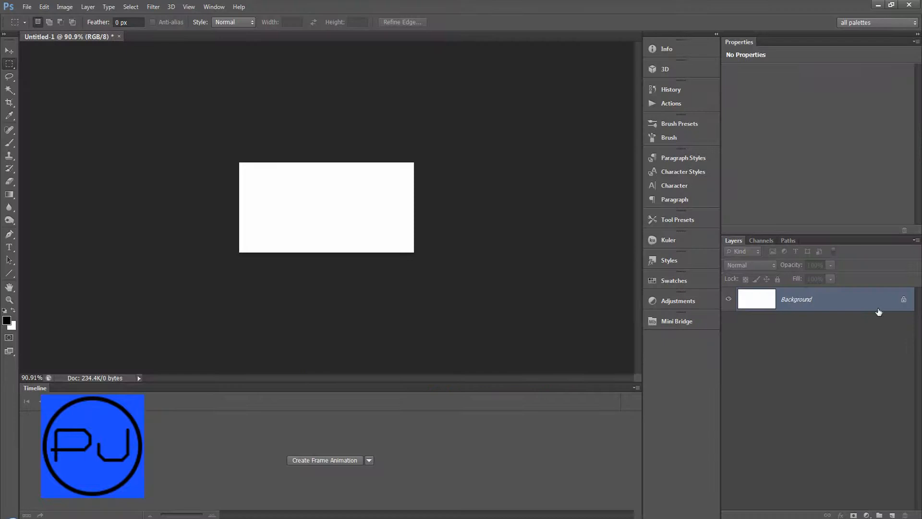
Convert the locked Background into editable Layer 0 filled with 50% gray.
{"action": "double_click", "coordinate": [797, 299]}
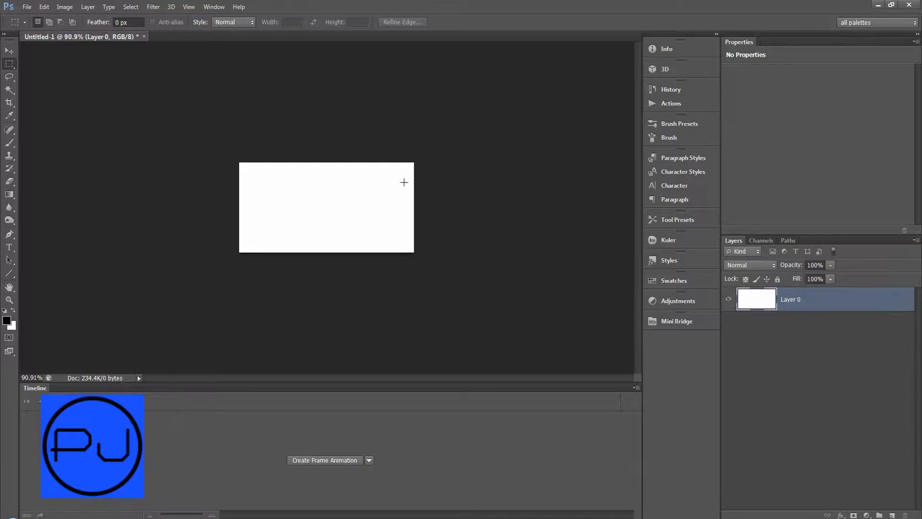
{"action": "mouse_move", "coordinate": [330, 174]}
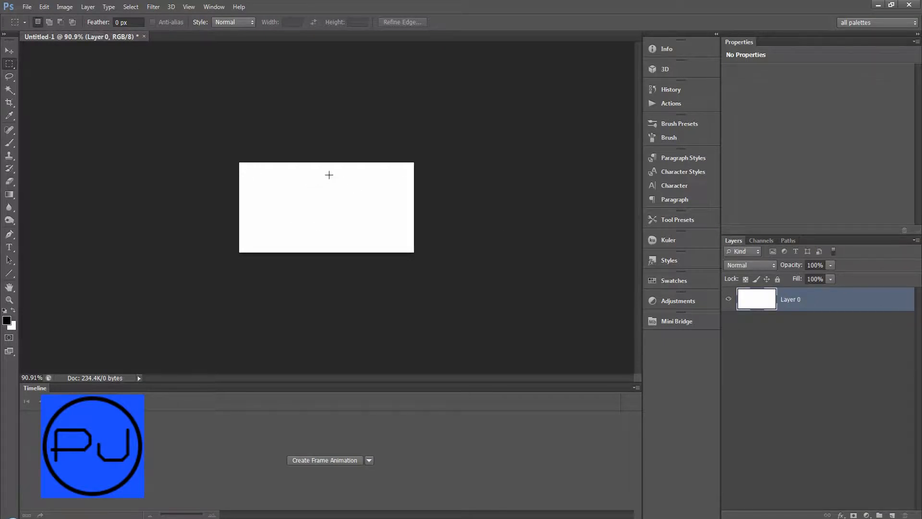
{"action": "mouse_move", "coordinate": [254, 161]}
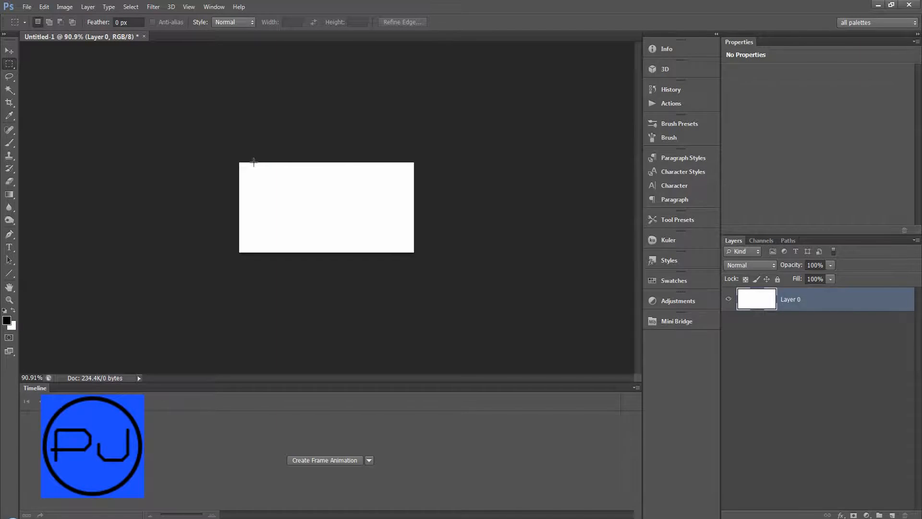
{"action": "mouse_move", "coordinate": [227, 163]}
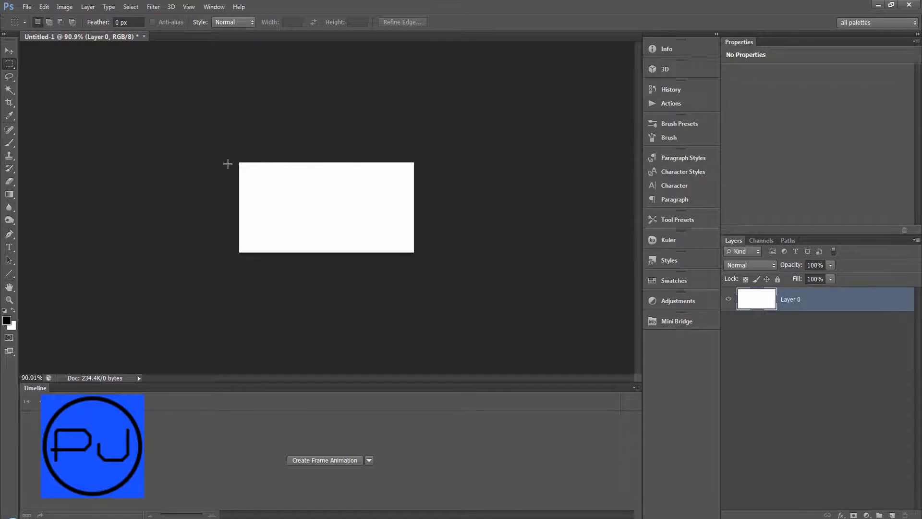
{"action": "mouse_move", "coordinate": [117, 51]}
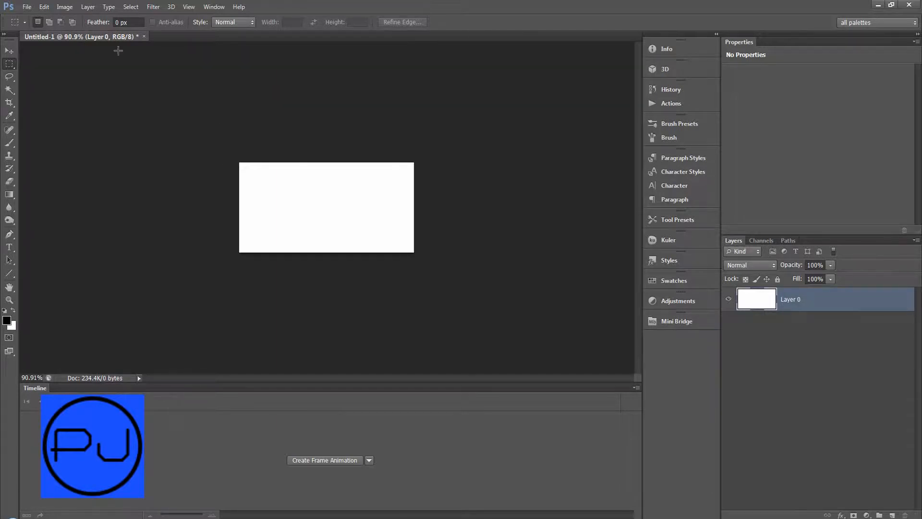
{"action": "mouse_move", "coordinate": [310, 187]}
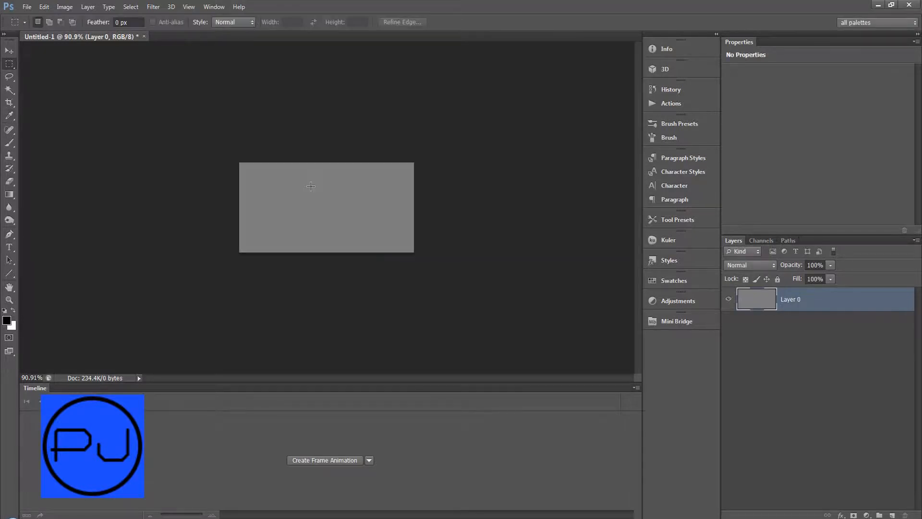
{"action": "mouse_move", "coordinate": [330, 230]}
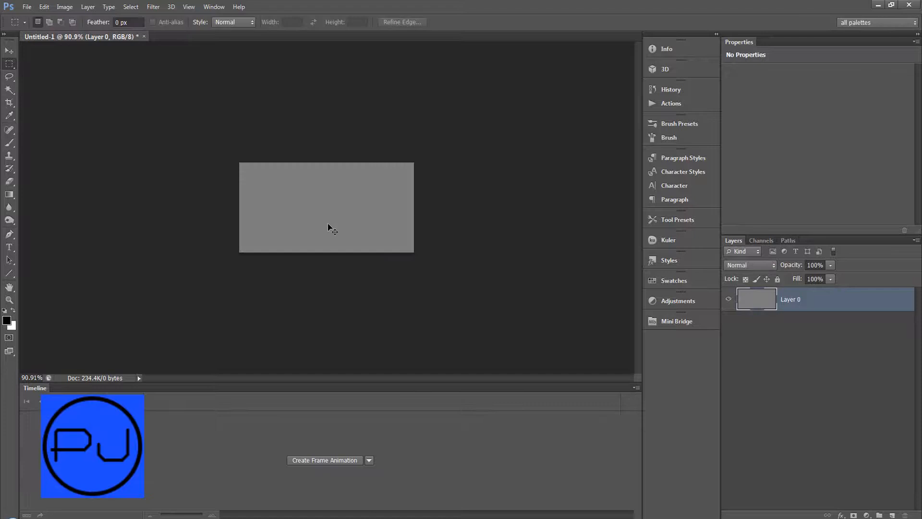
{"action": "key", "text": "ctrl+t"}
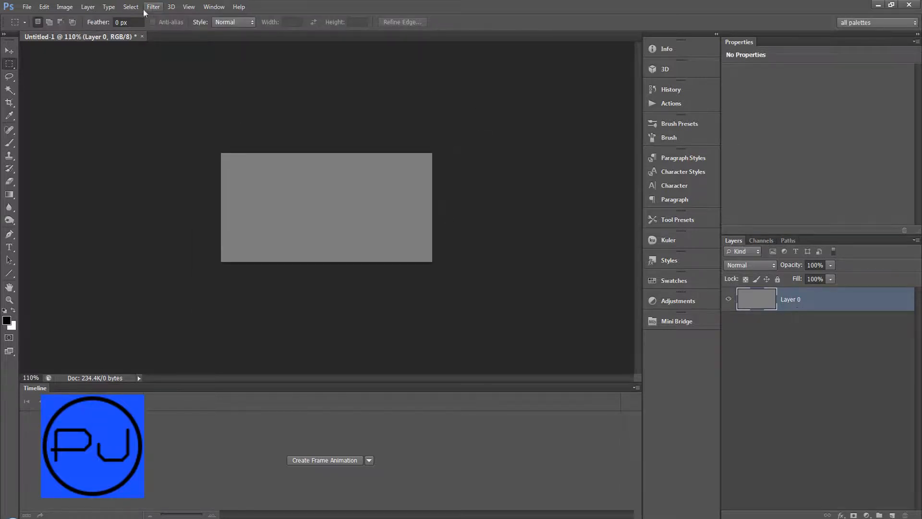
Apply Add Noise at 77.73%, Uniform, non-monochromatic to the grey layer.
{"action": "left_click", "coordinate": [153, 6]}
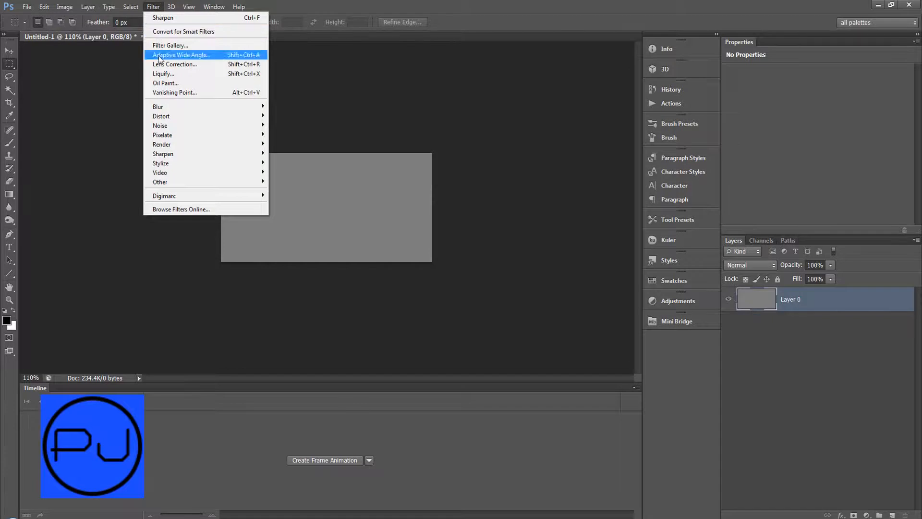
{"action": "left_click", "coordinate": [160, 124]}
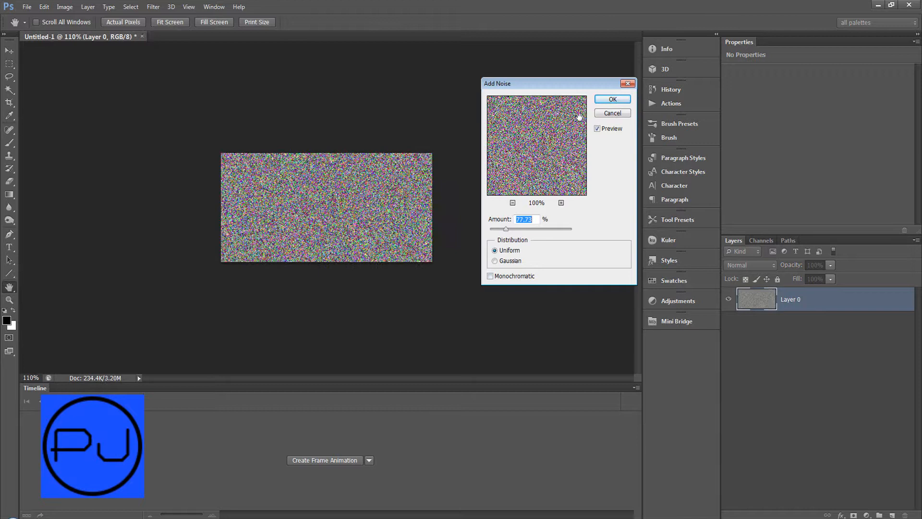
{"action": "left_click", "coordinate": [152, 7]}
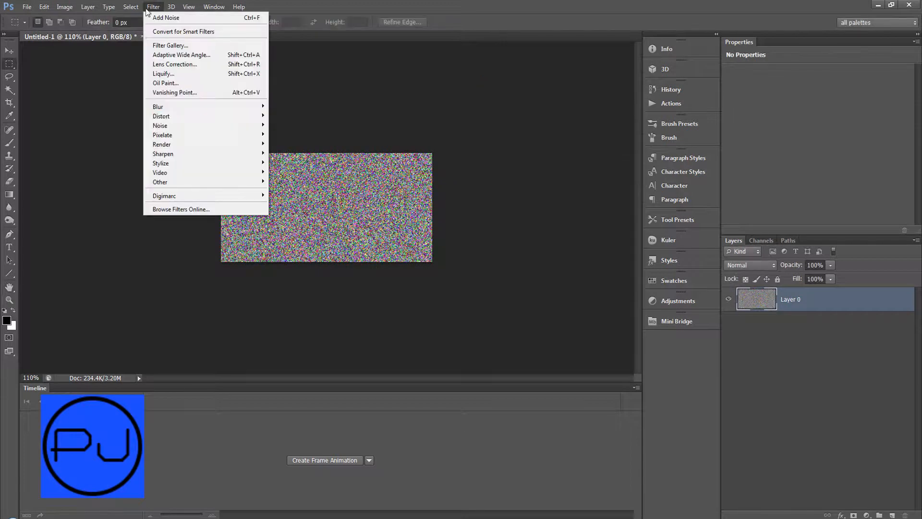
{"action": "mouse_move", "coordinate": [163, 153]}
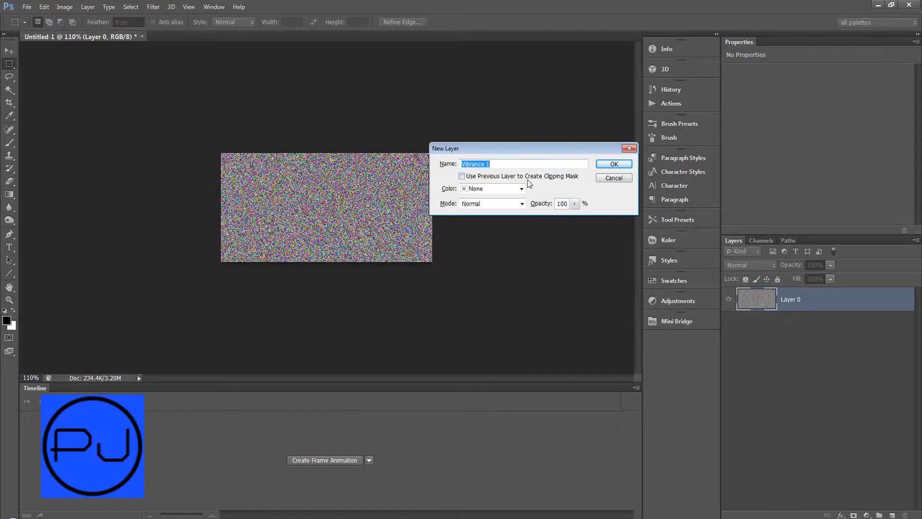
Create the Vibrance 1 adjustment clipped to the noise layer via Use Previous Layer as Clipping Mask.
{"action": "left_click", "coordinate": [462, 175]}
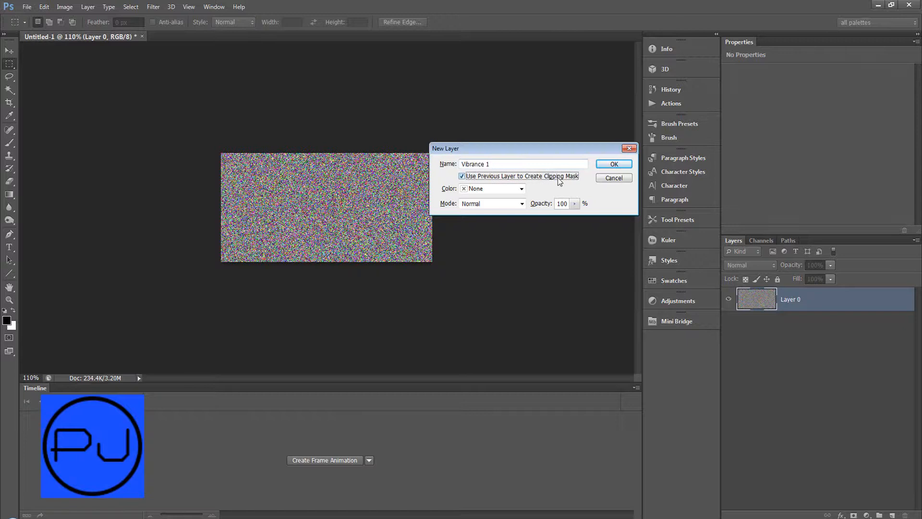
{"action": "left_click", "coordinate": [613, 164]}
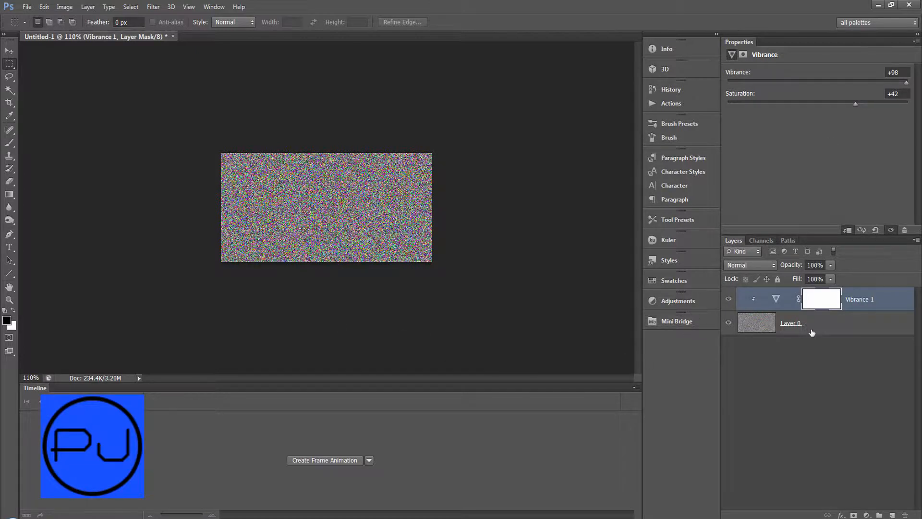
Create a video timeline for the Vibrance 1 and Layer 0 tracks.
{"action": "left_click", "coordinate": [791, 323]}
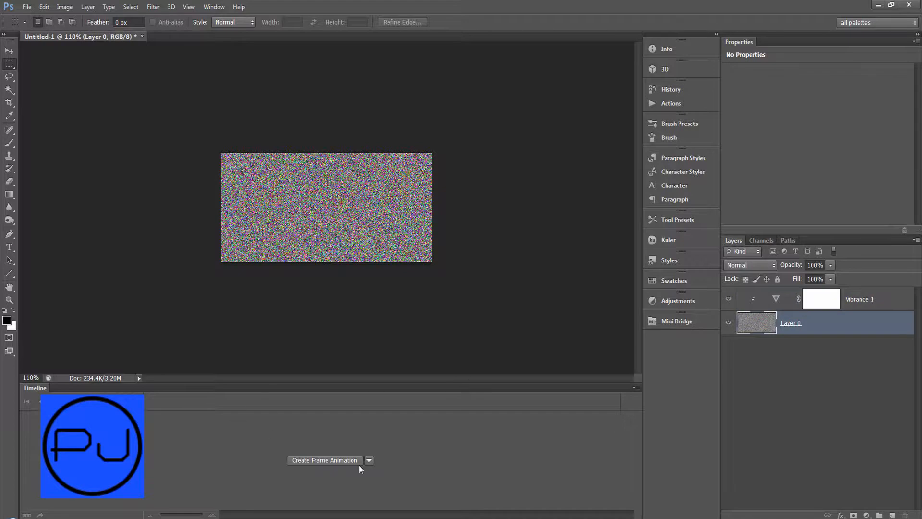
{"action": "left_click", "coordinate": [369, 461]}
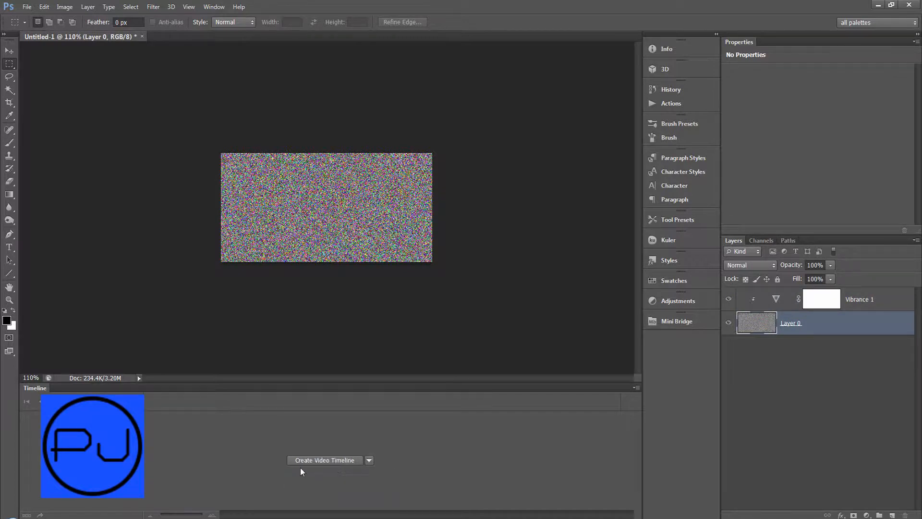
{"action": "left_click", "coordinate": [324, 460]}
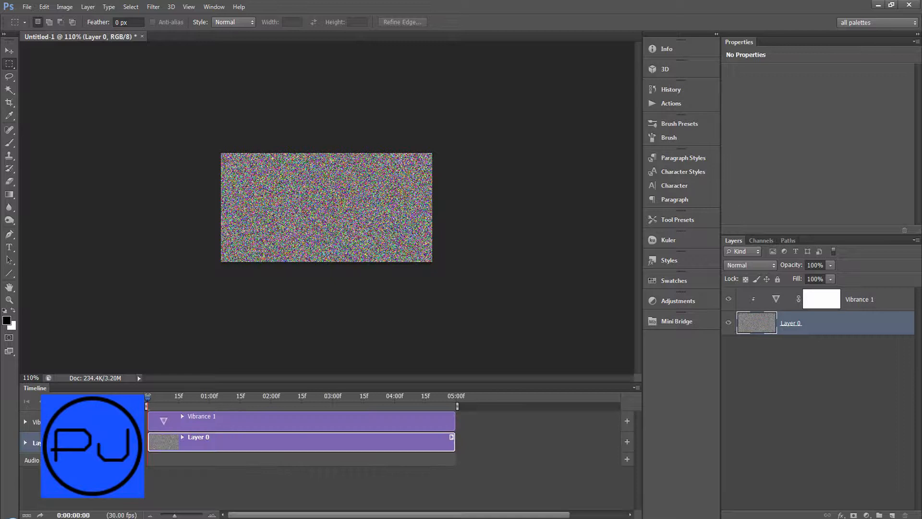
Expand Layer 0's properties and set keyframes at the start and later in the clip.
{"action": "right_click", "coordinate": [791, 323]}
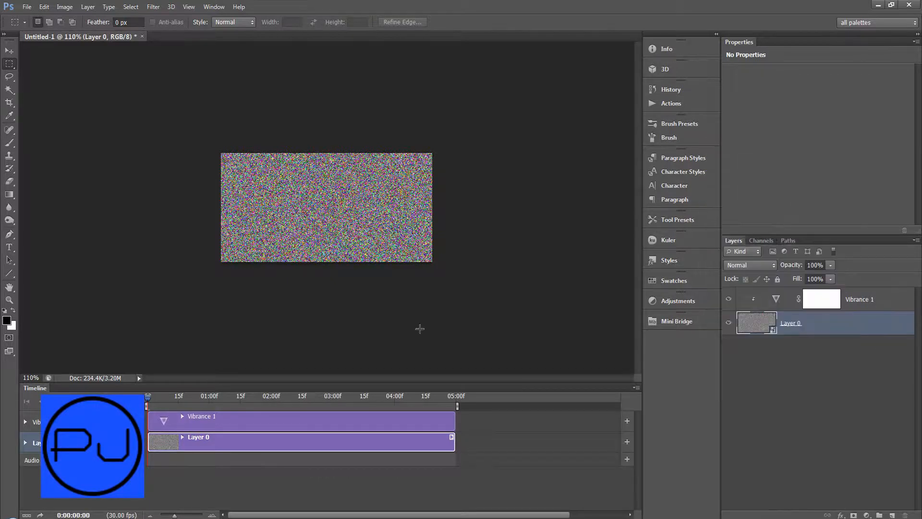
{"action": "left_click", "coordinate": [182, 437]}
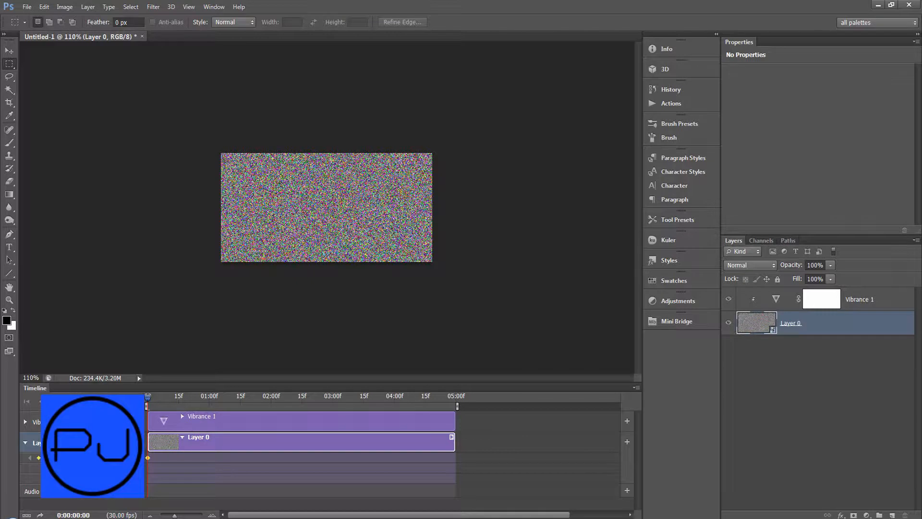
{"action": "left_click", "coordinate": [341, 396]}
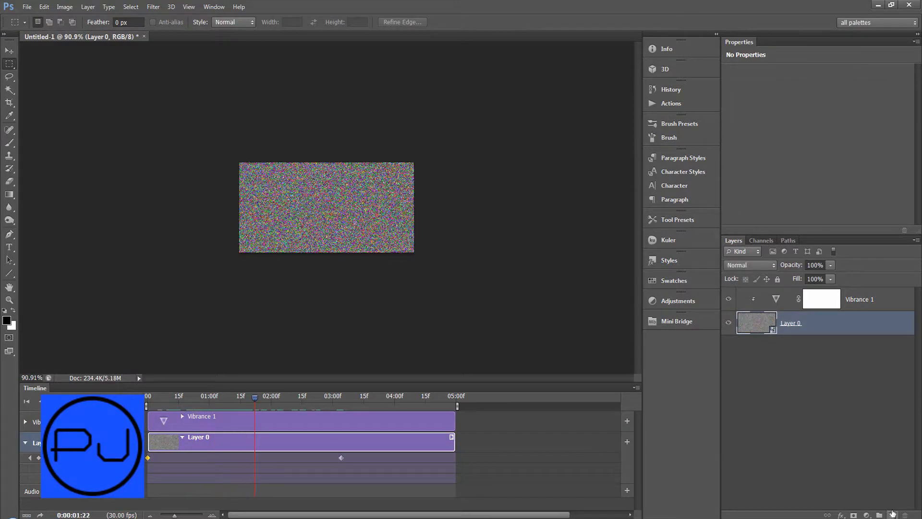
Add a new layer and place the ATT00010.10 toothache drops advertisement beneath the noise.
{"action": "left_click", "coordinate": [868, 515]}
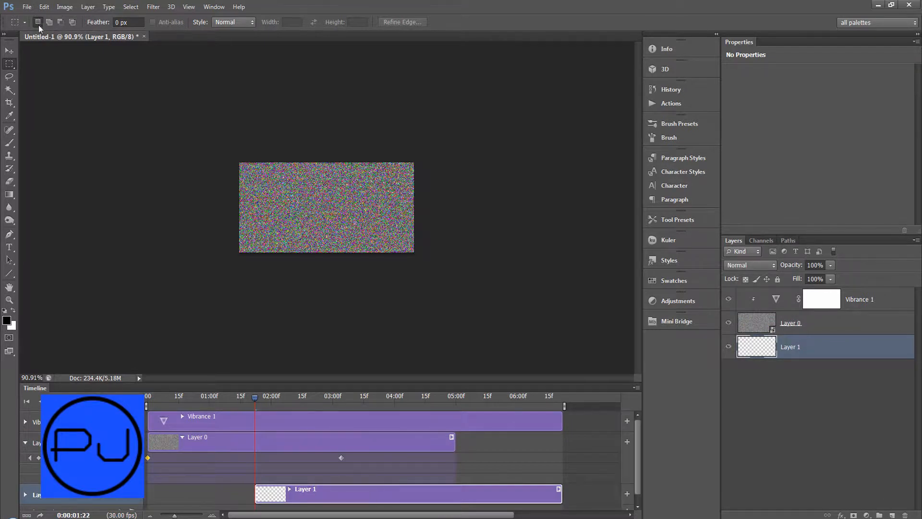
{"action": "left_click", "coordinate": [27, 7]}
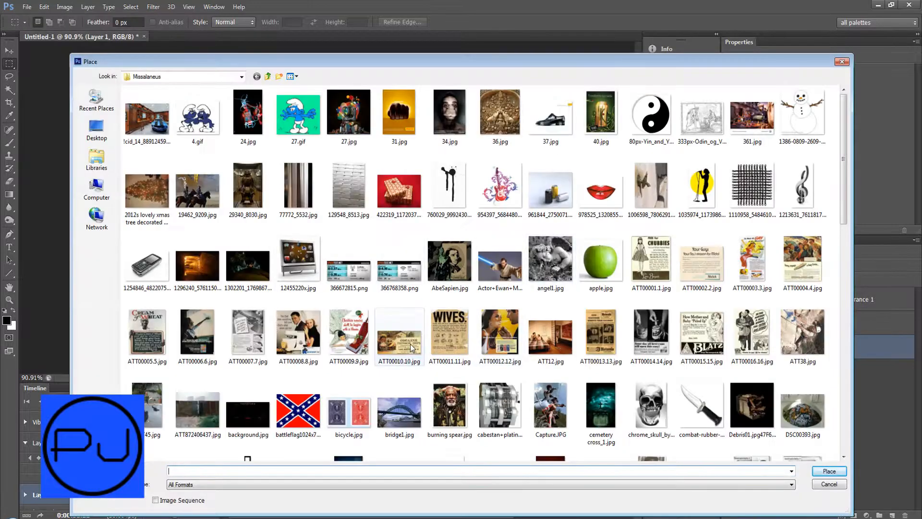
{"action": "left_click", "coordinate": [828, 471]}
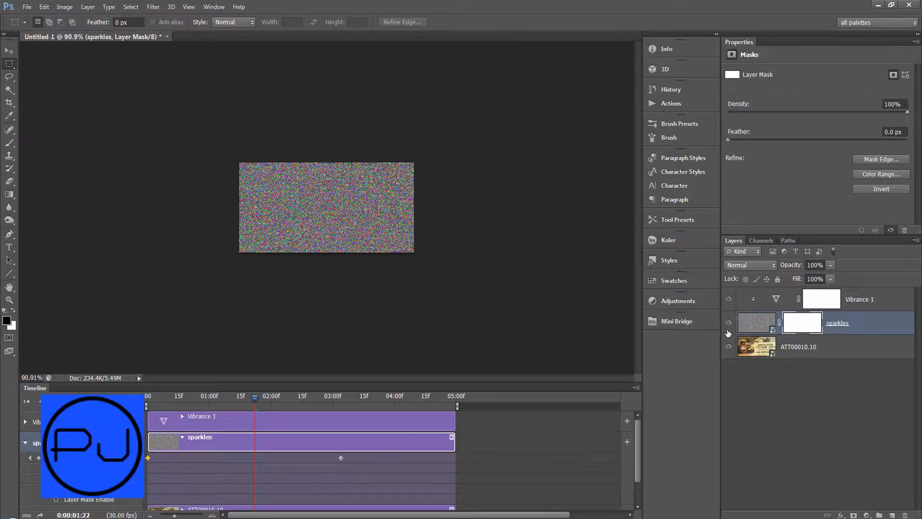
Hide sparkles to select inside the ad edge, then fill its mask black leaving a noisy border.
{"action": "left_click", "coordinate": [729, 324]}
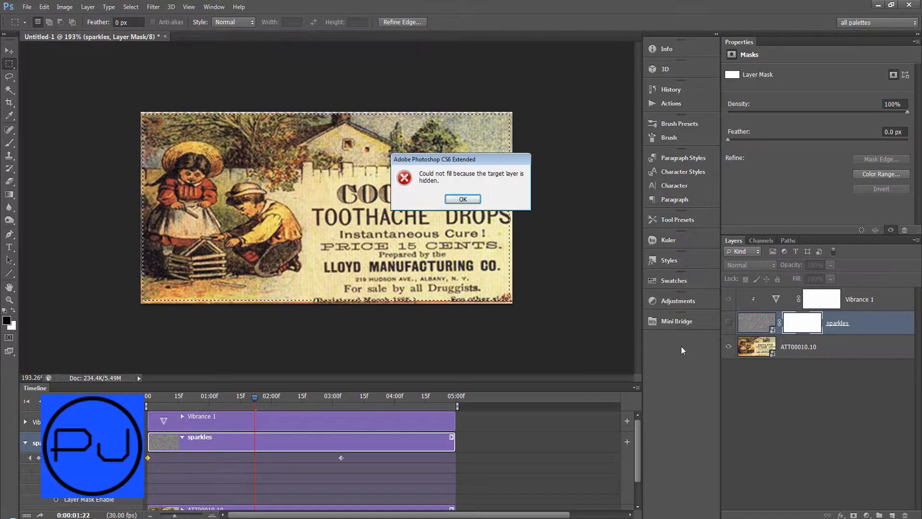
{"action": "left_click", "coordinate": [463, 199]}
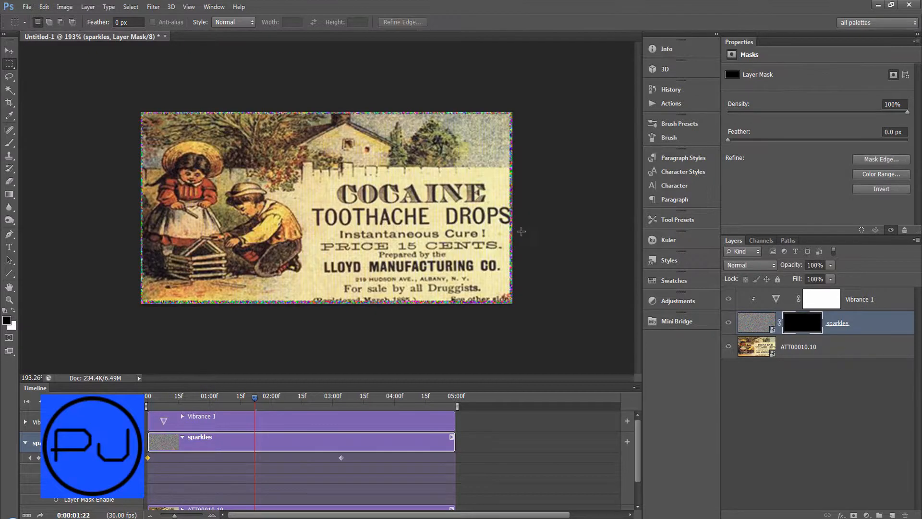
{"action": "left_click", "coordinate": [214, 7]}
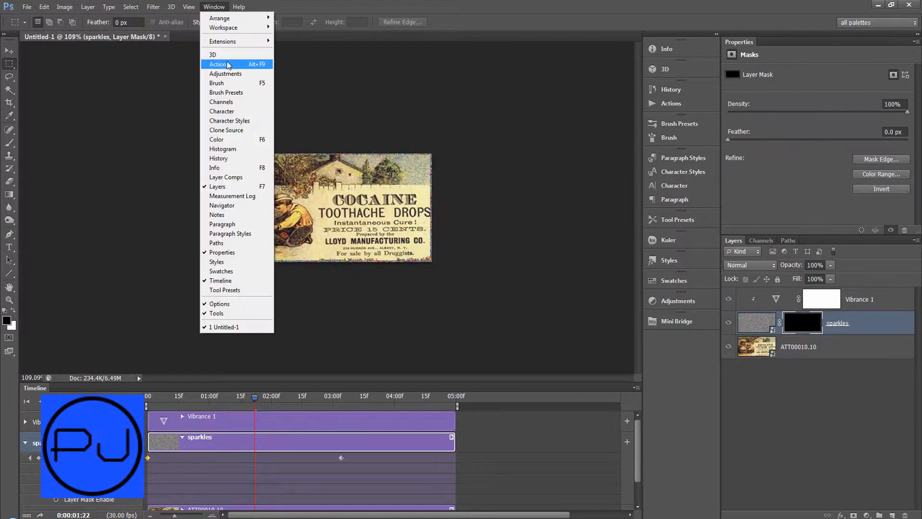
{"action": "left_click", "coordinate": [189, 7]}
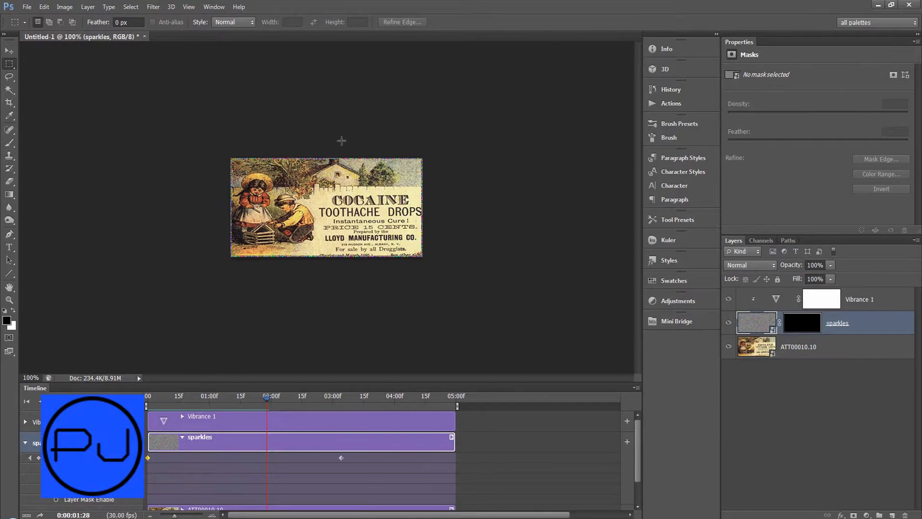
{"action": "left_click", "coordinate": [26, 7]}
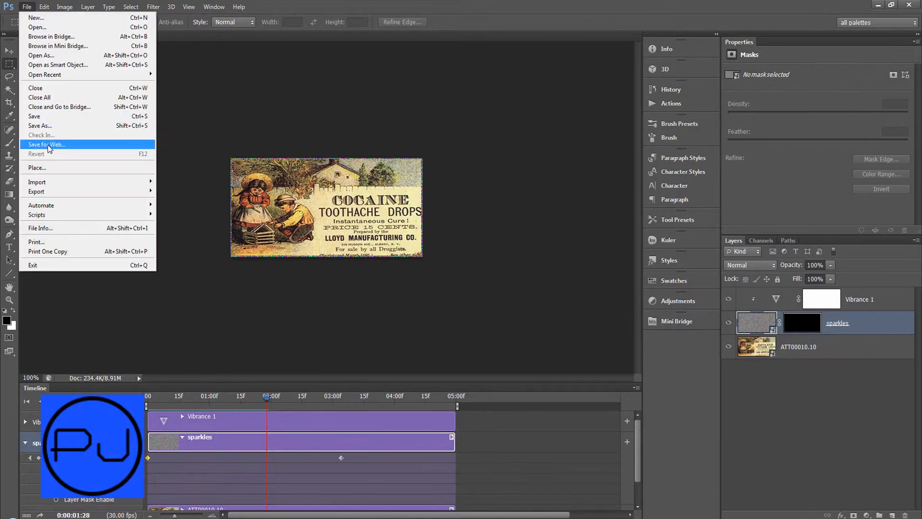
{"action": "left_click", "coordinate": [47, 144]}
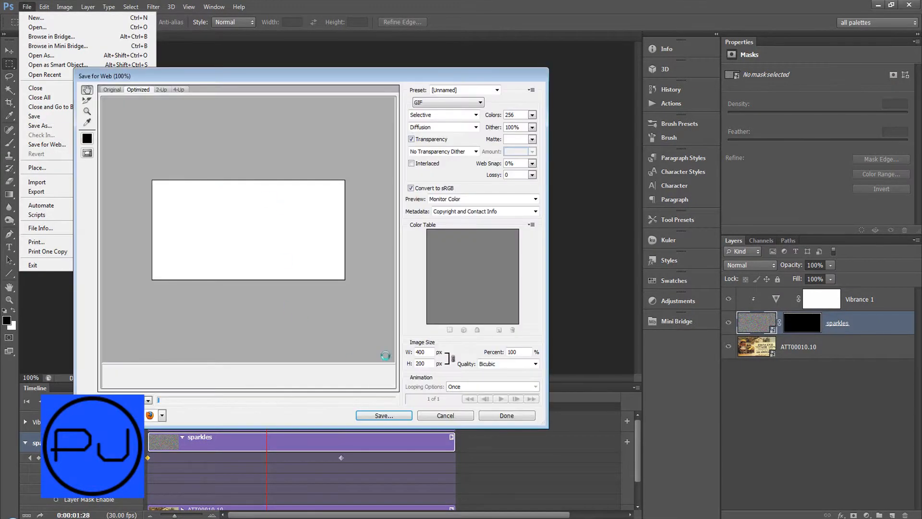
{"action": "left_click", "coordinate": [533, 386]}
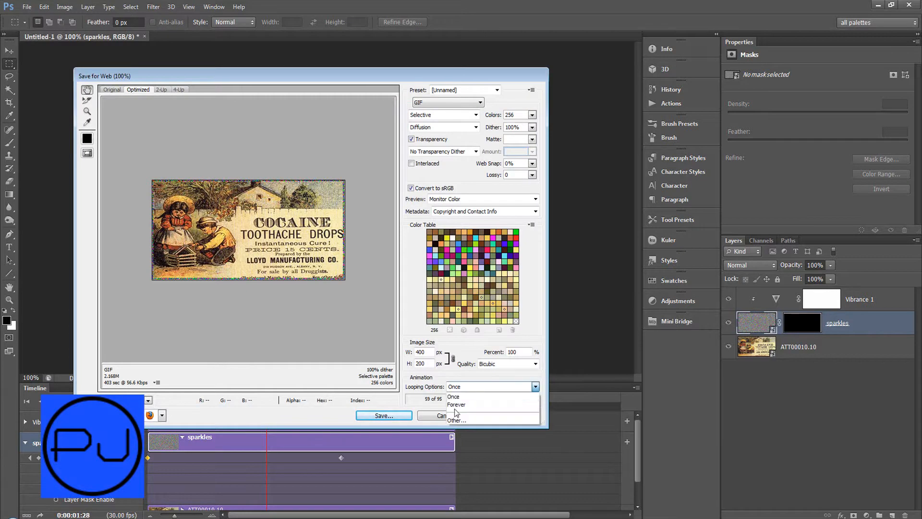
{"action": "left_click", "coordinate": [456, 405]}
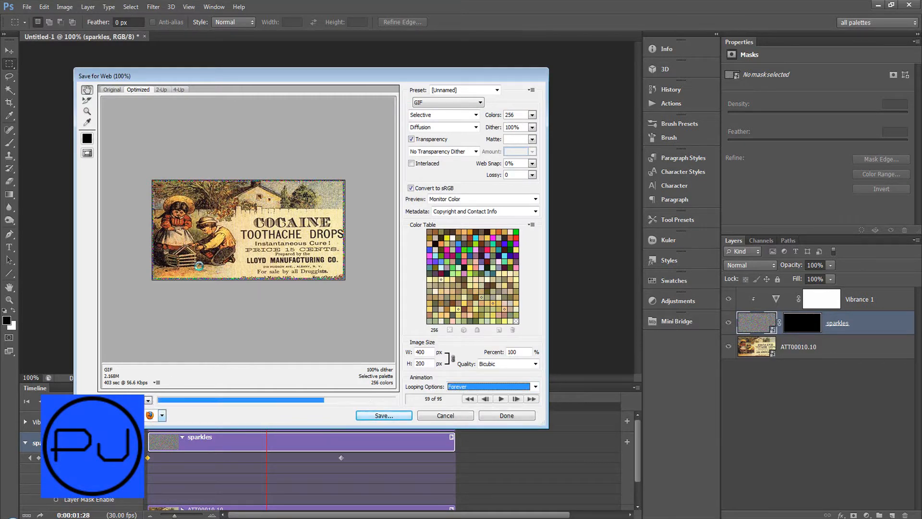
{"action": "left_click", "coordinate": [150, 415]}
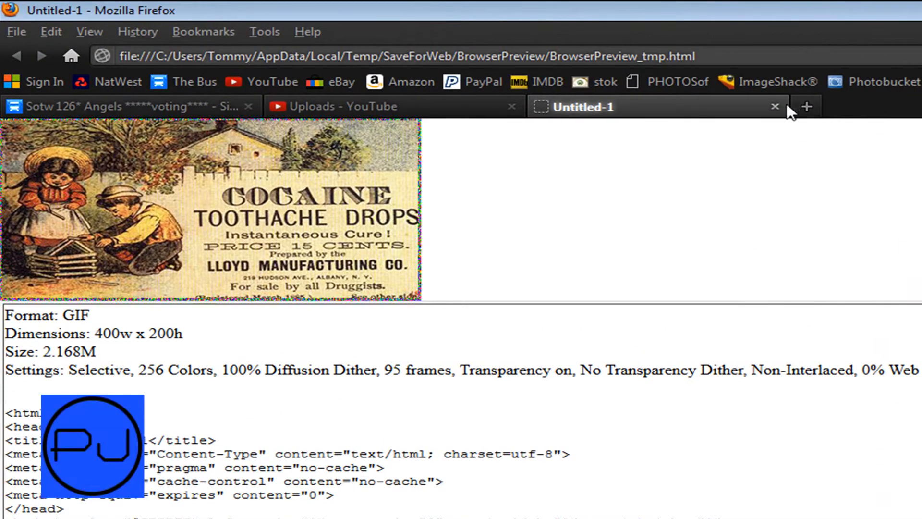
{"action": "left_click", "coordinate": [117, 106]}
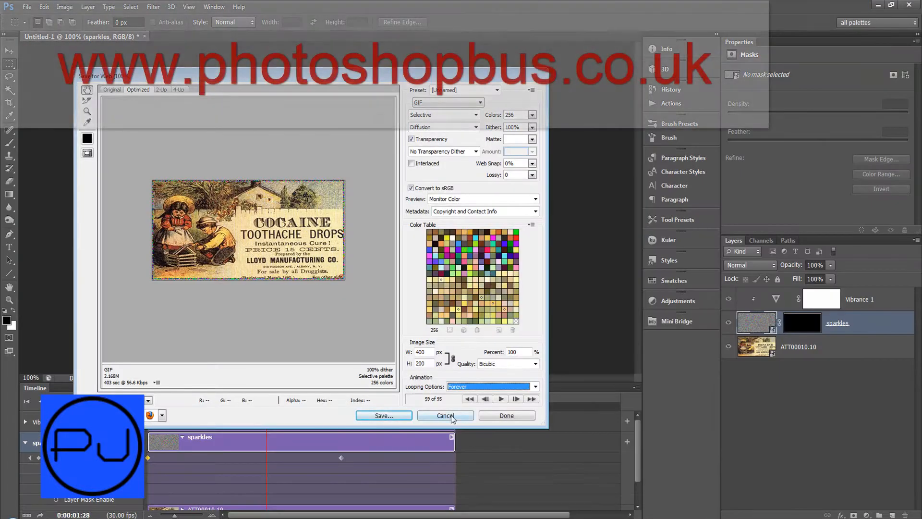
{"action": "left_click", "coordinate": [444, 415]}
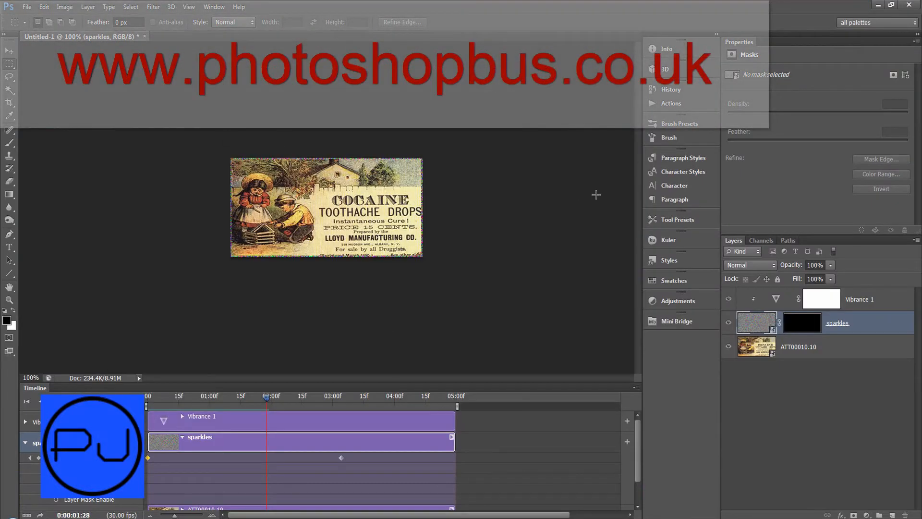